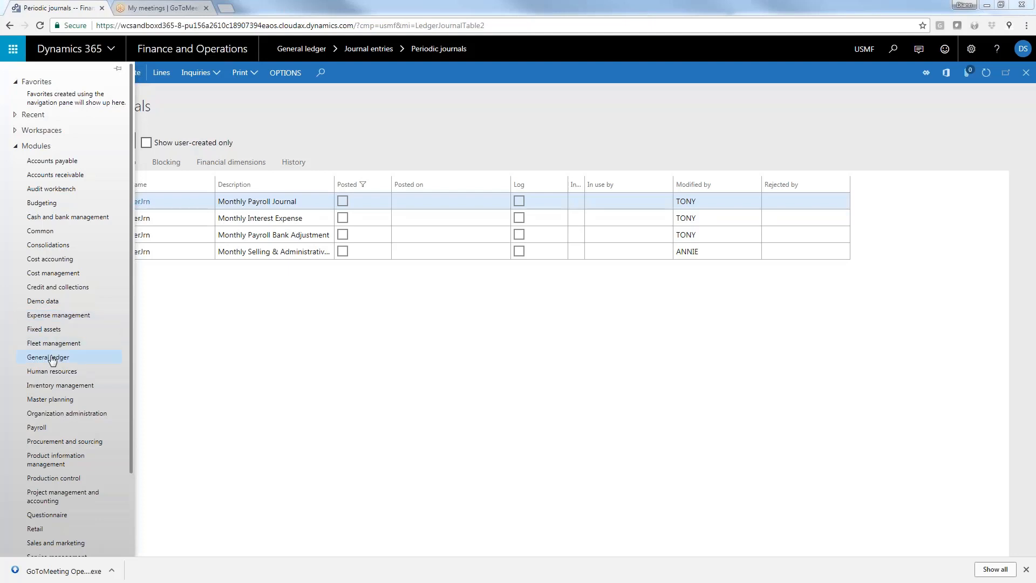
- Show the General ledger module's page links from the navigation pane
click(47, 358)
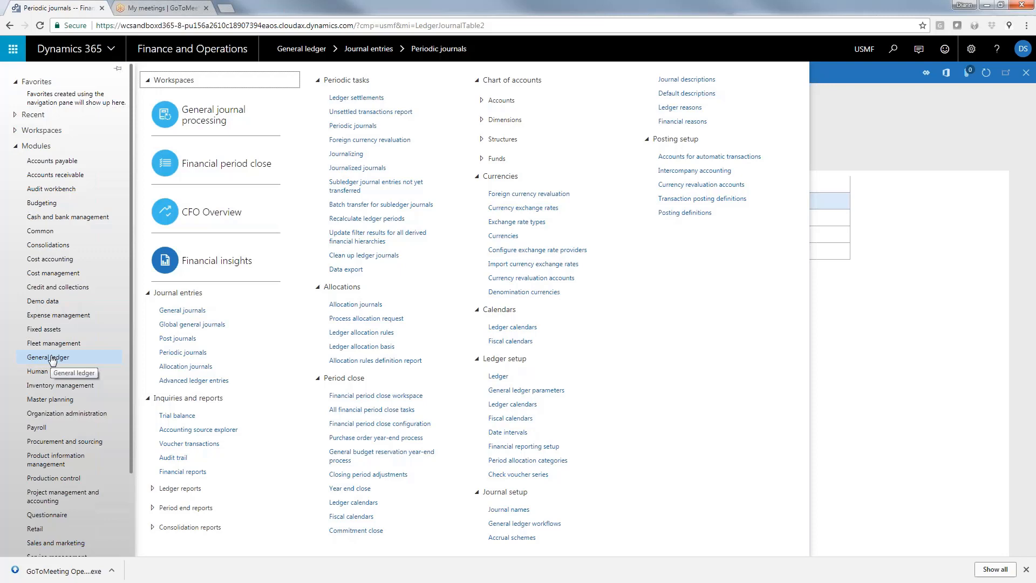
mouse_move(508, 508)
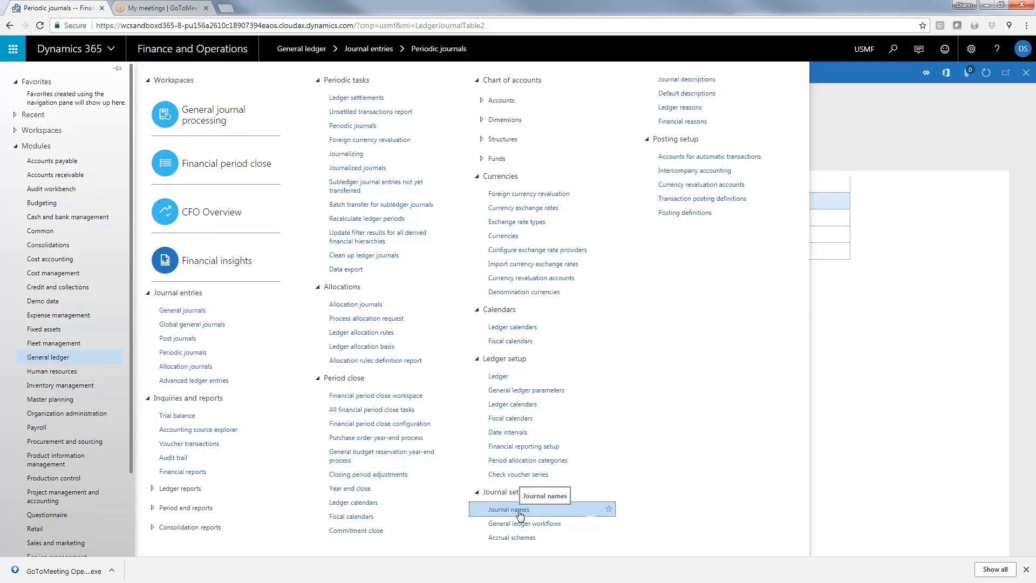
- Go to the Journal names setup to view the PerJrn periodic journal settings
click(507, 509)
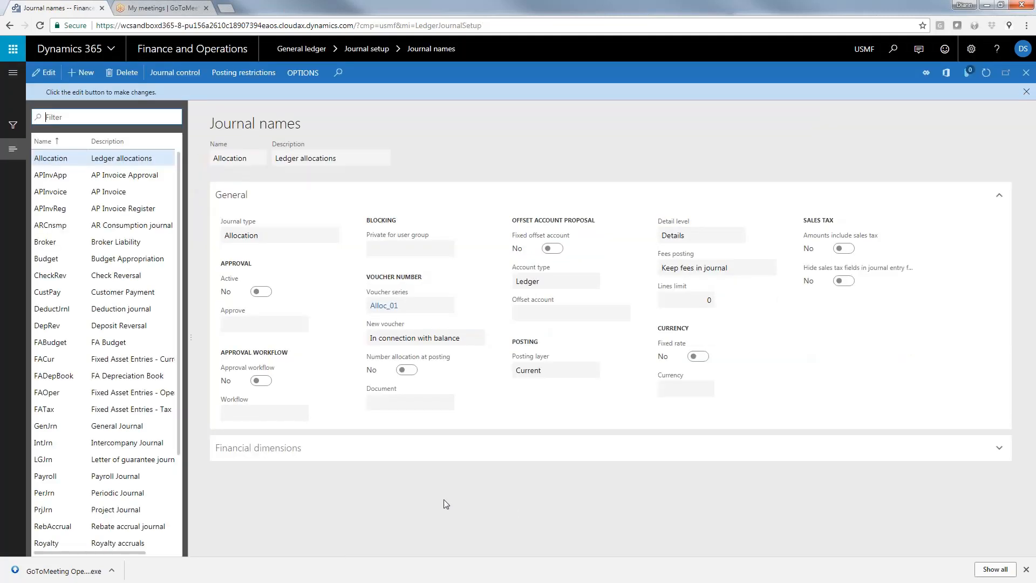
mouse_move(105, 492)
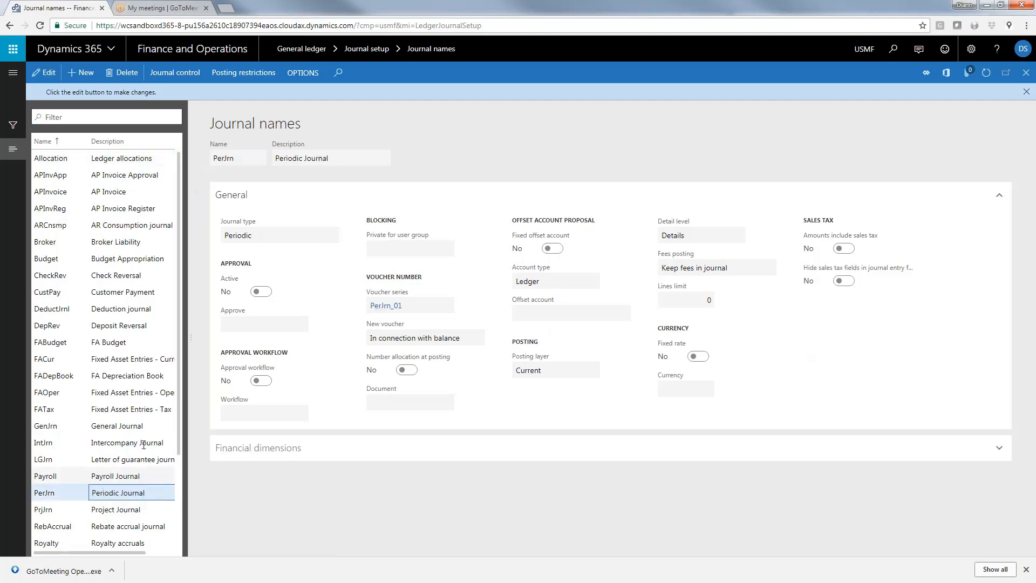
mouse_move(275, 234)
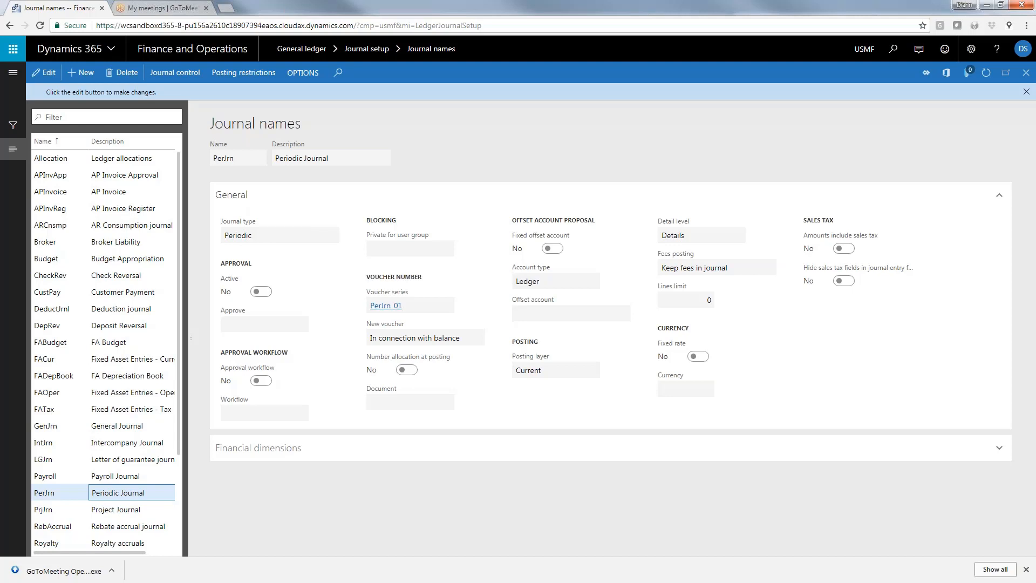
mouse_move(385, 306)
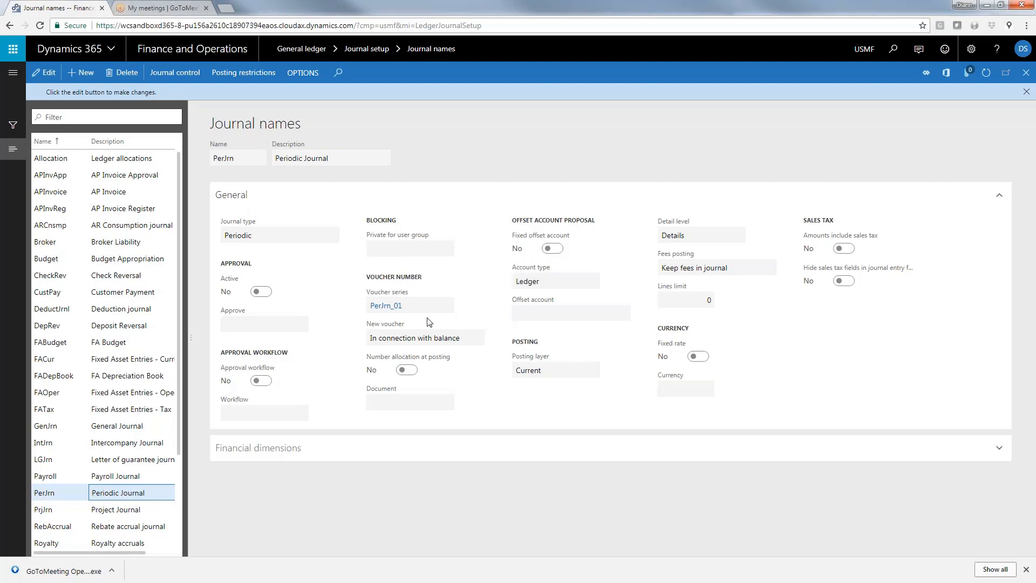
mouse_move(13, 72)
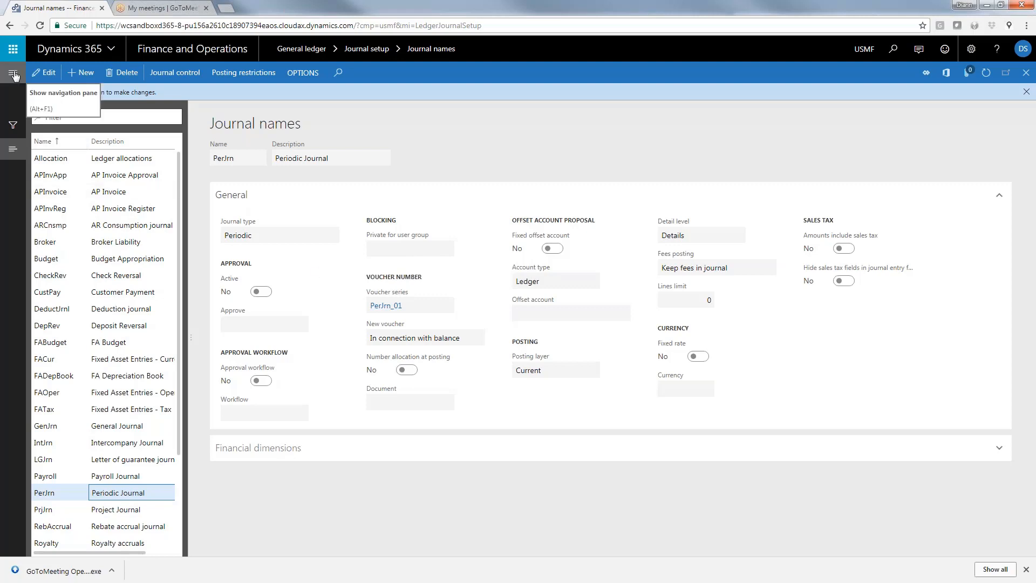
- Navigate from General ledger to the Periodic journals list of unposted journals
click(13, 72)
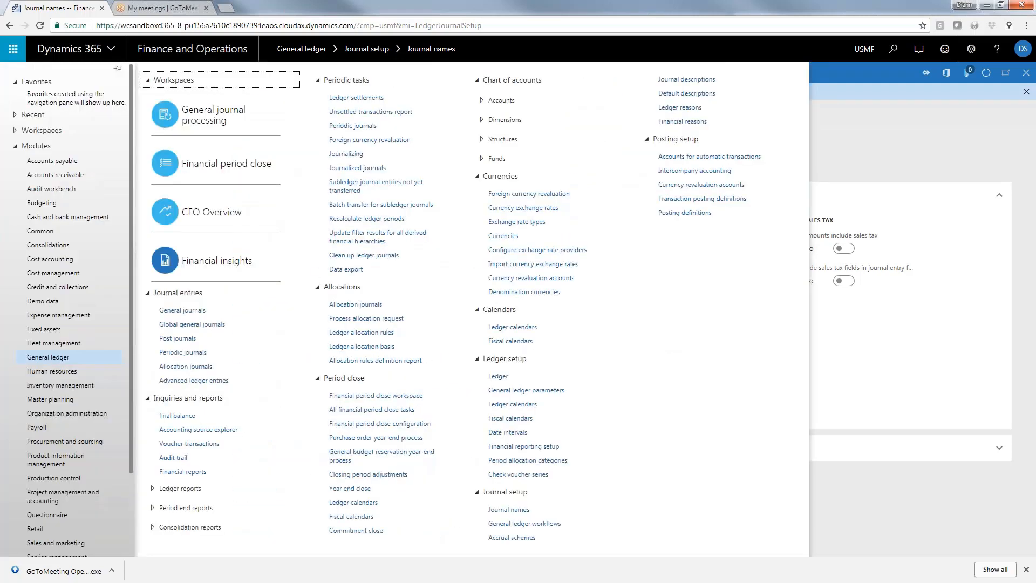
mouse_move(183, 352)
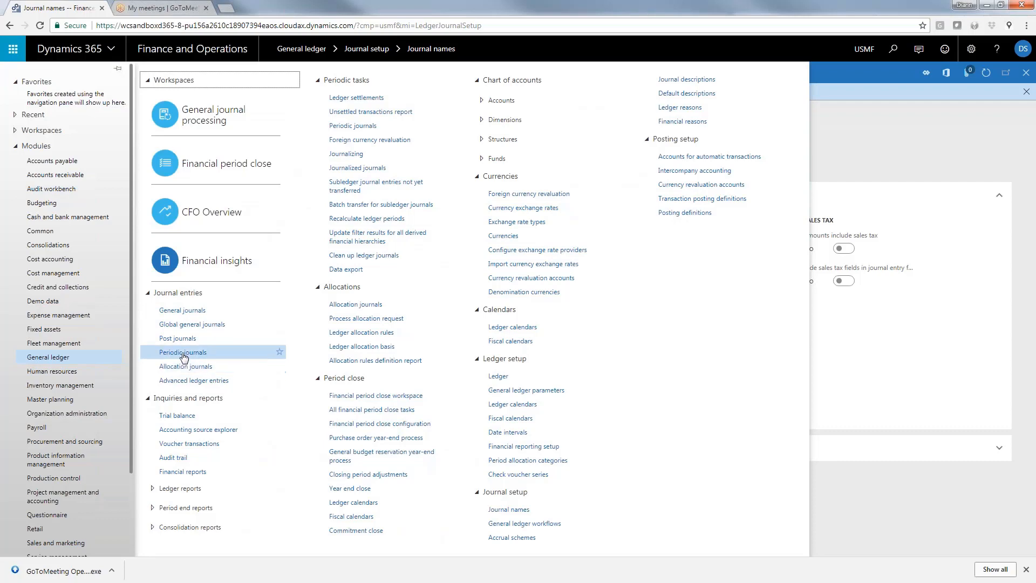
mouse_move(184, 352)
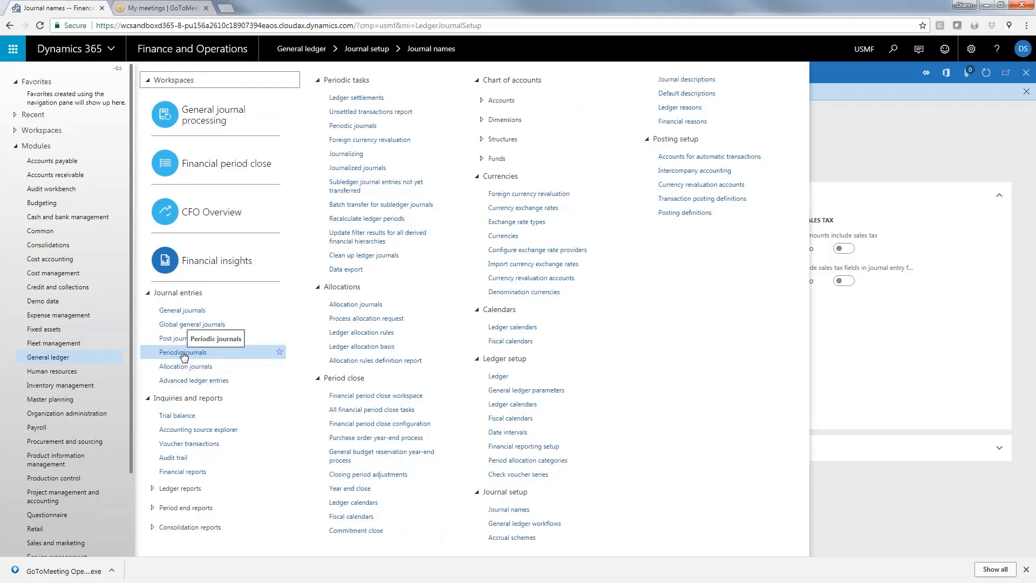
click(183, 352)
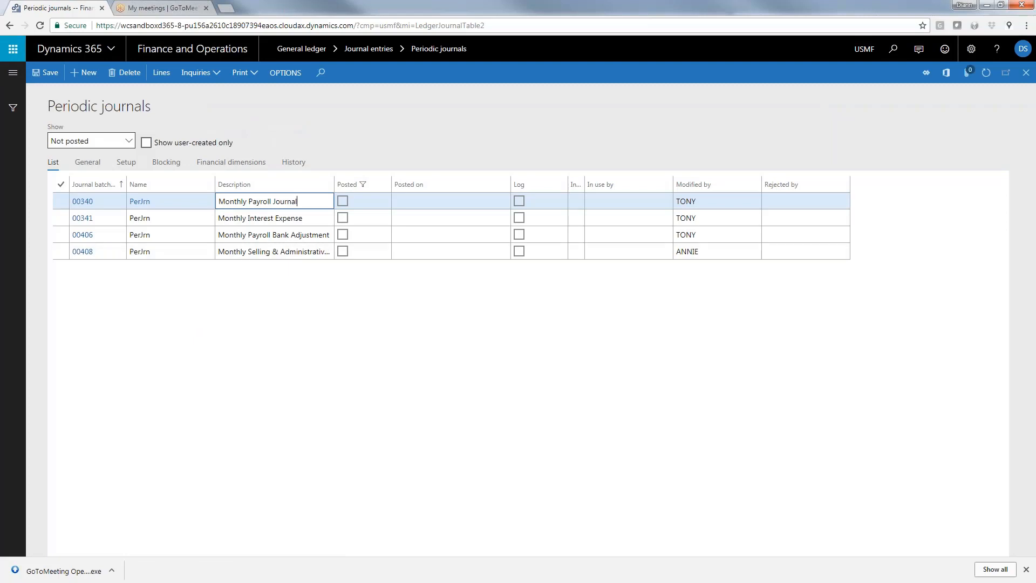
- Review the Monthly Payroll Journal 00340 lines dated 6/20/2018, scrolling across the columns
click(161, 72)
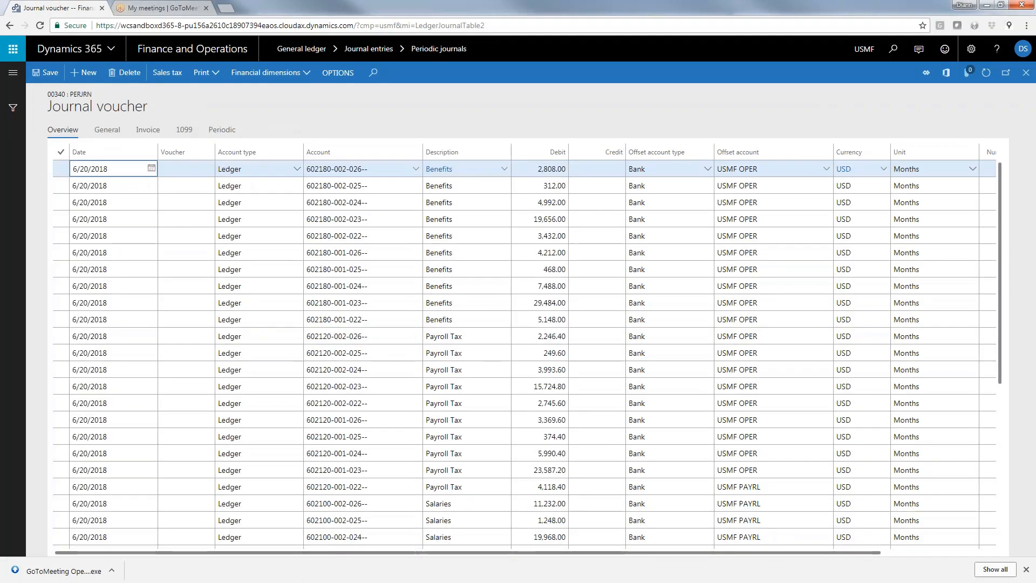
scroll(down, 3)
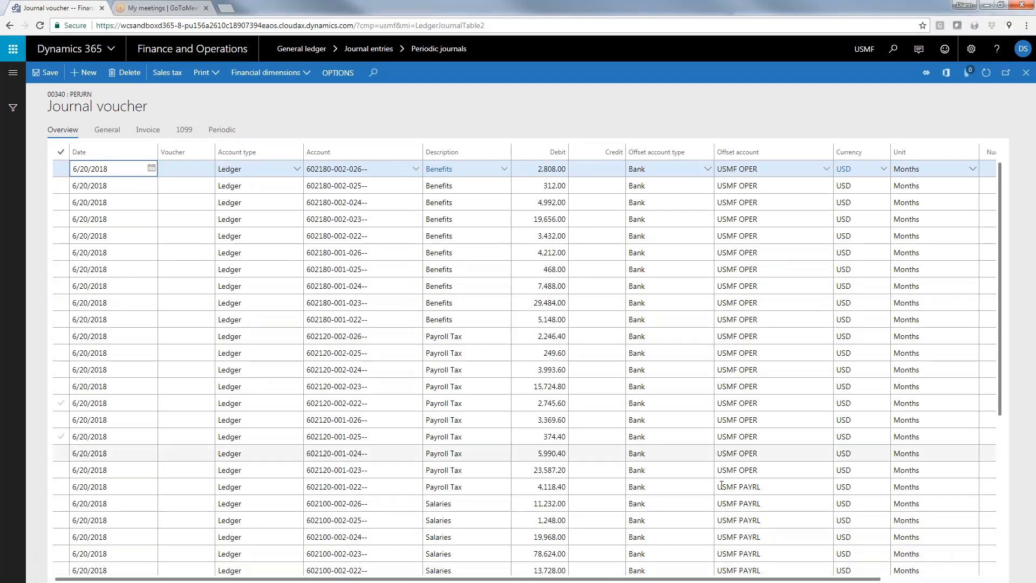
scroll(right, 3)
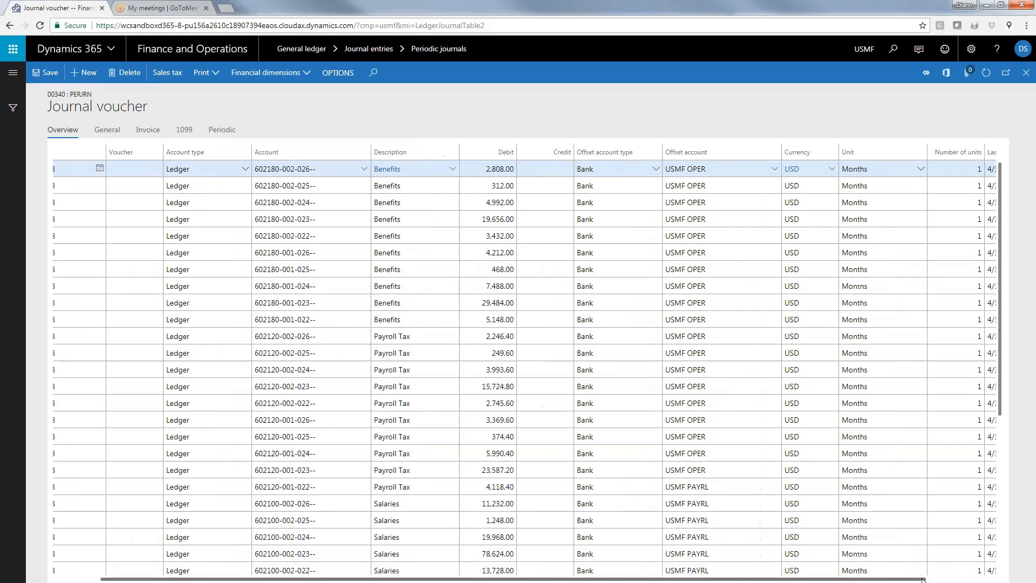
scroll(right, 3)
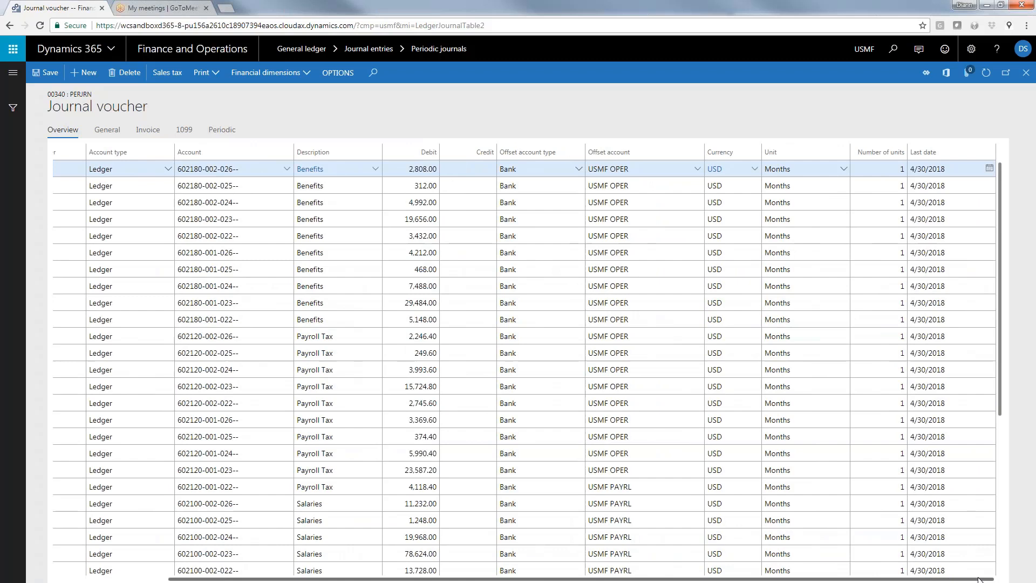
mouse_move(820, 168)
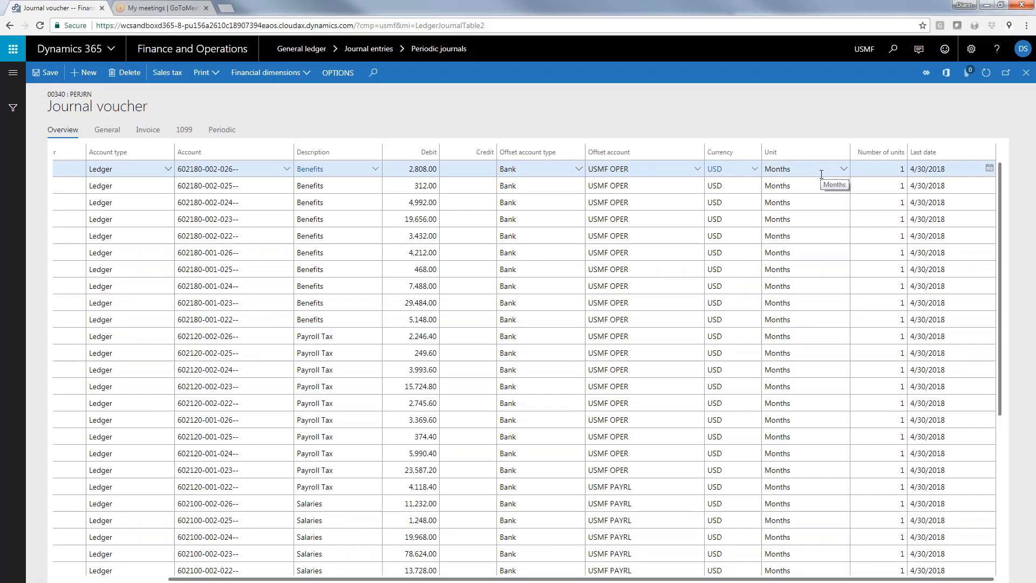
mouse_move(866, 183)
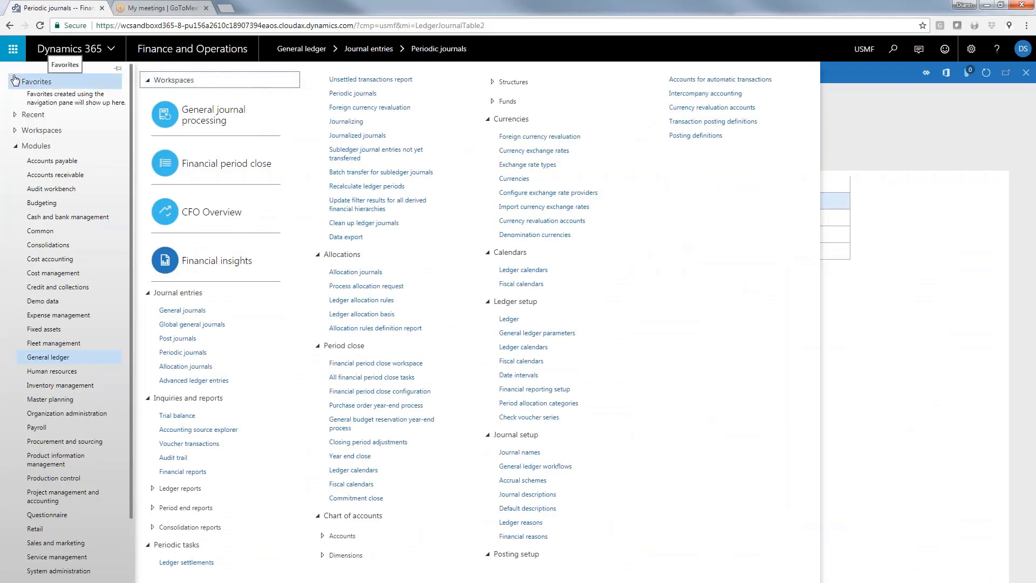
mouse_move(184, 310)
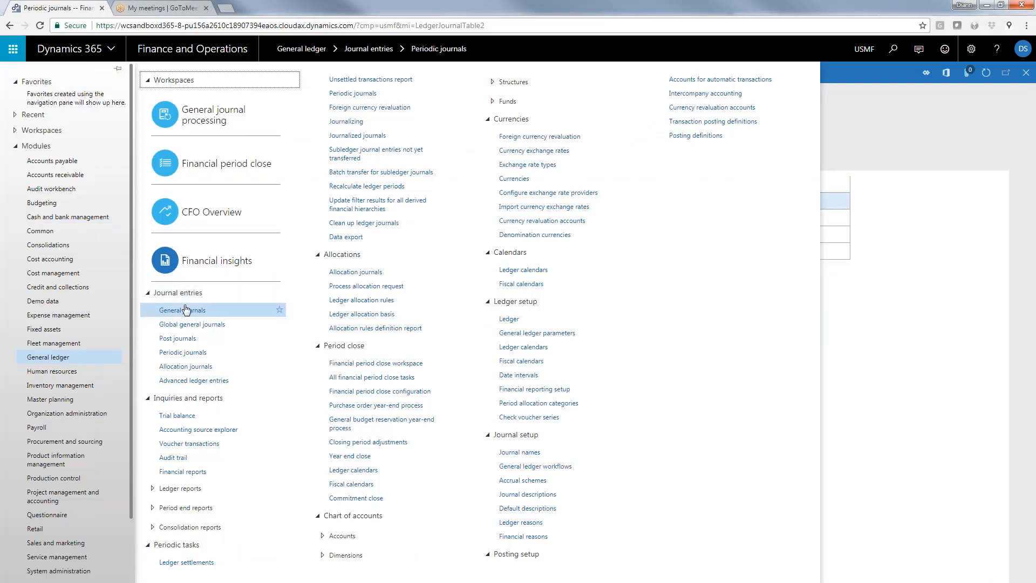
- Create new general journal batch 00632 named GenJrn with description General Journal
click(181, 310)
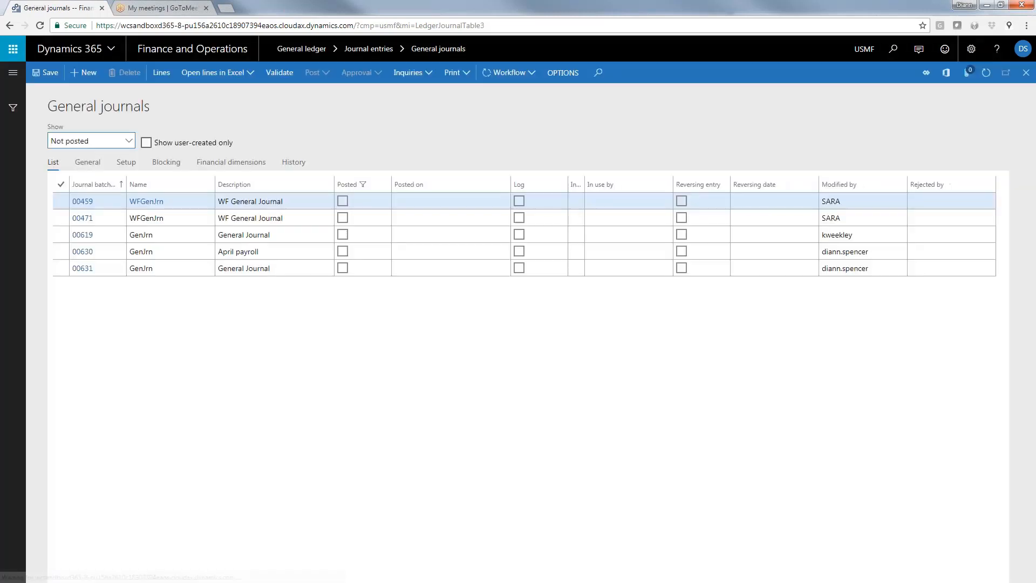
click(83, 73)
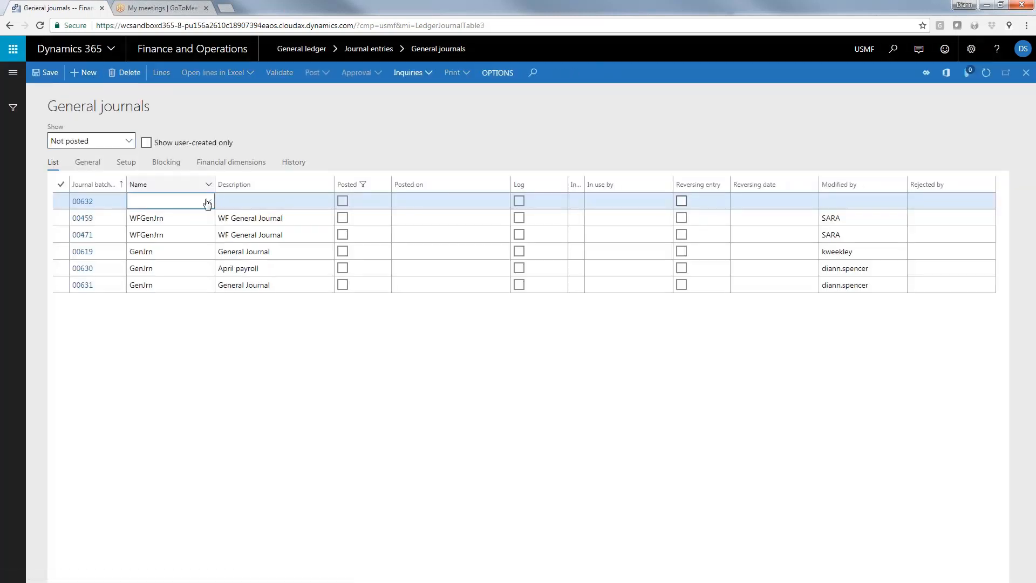
click(207, 200)
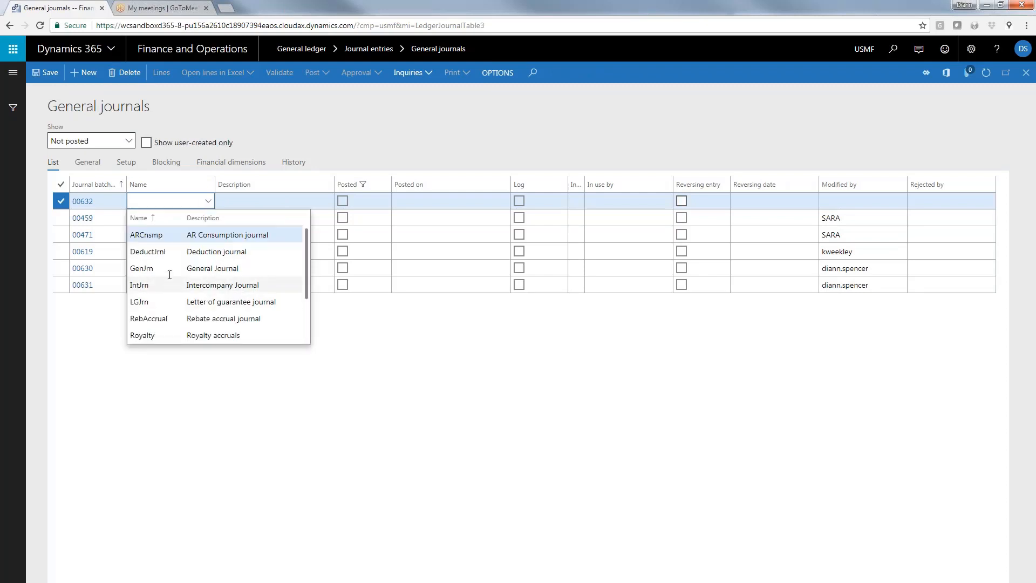
click(141, 268)
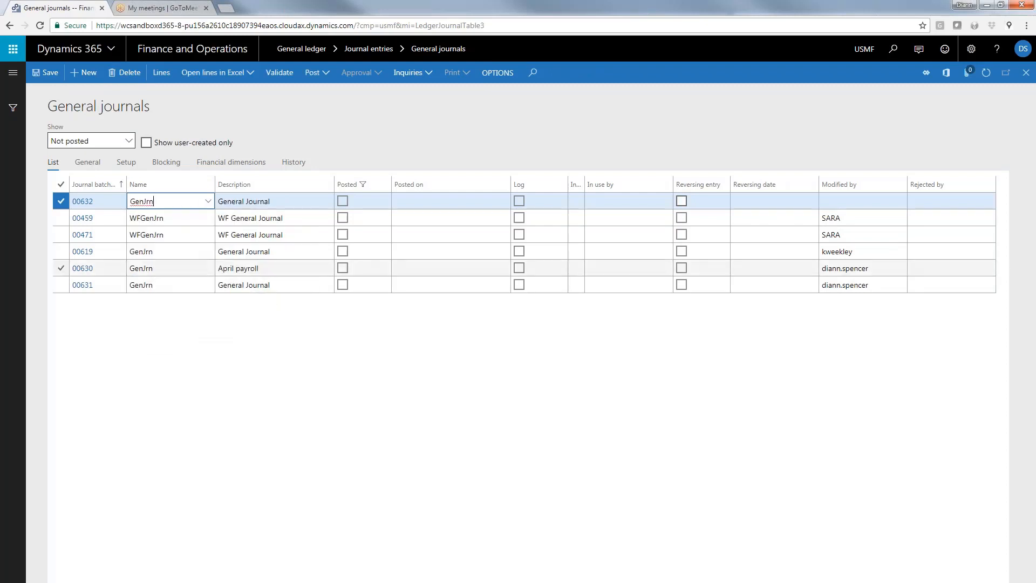
click(273, 201)
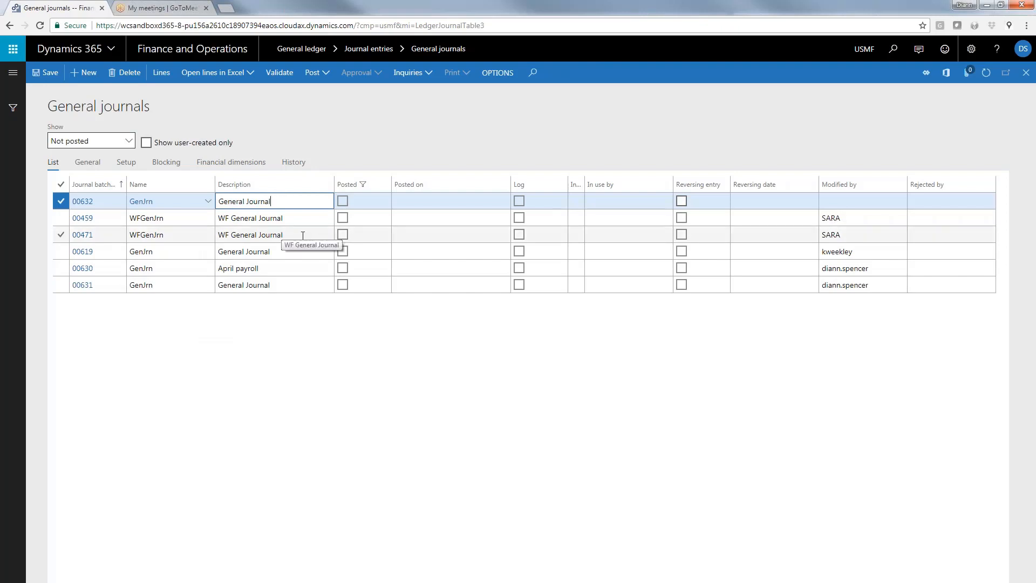
mouse_move(307, 232)
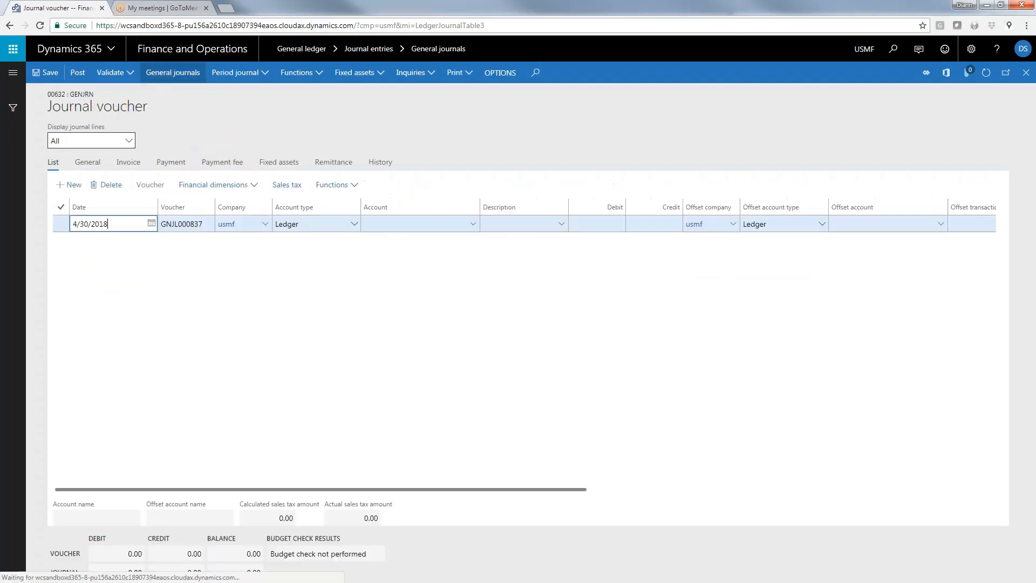
mouse_move(234, 73)
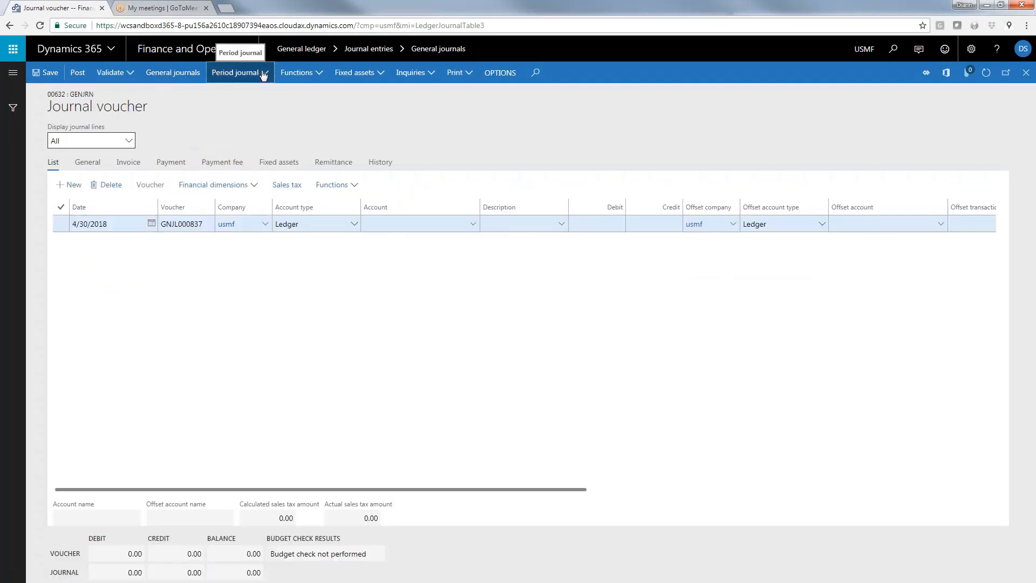
- Start Retrieve journal from the Period journal menu with To date 6/30/2018
click(237, 73)
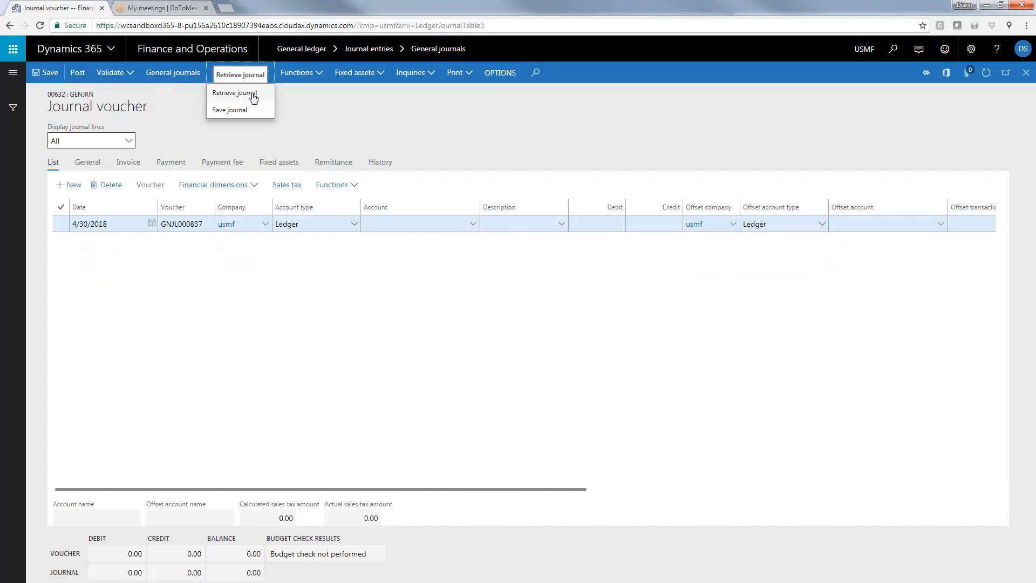
click(234, 93)
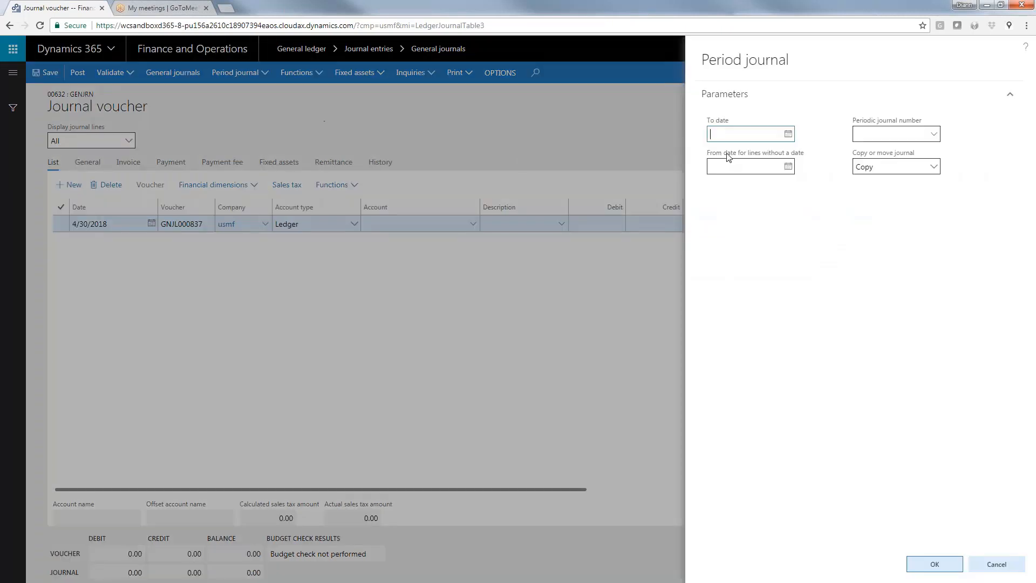
text(06)
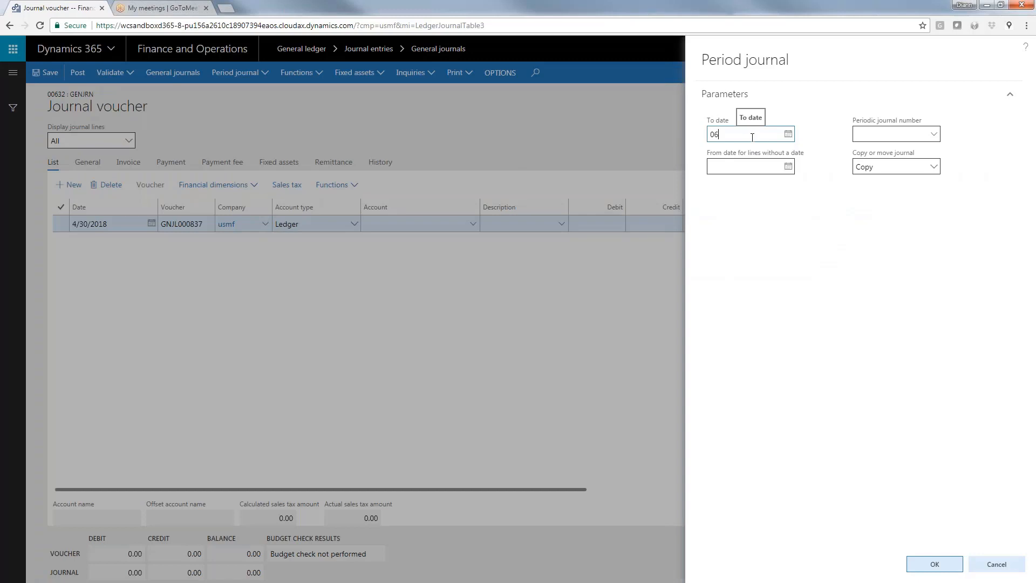
text(6/30/2018)
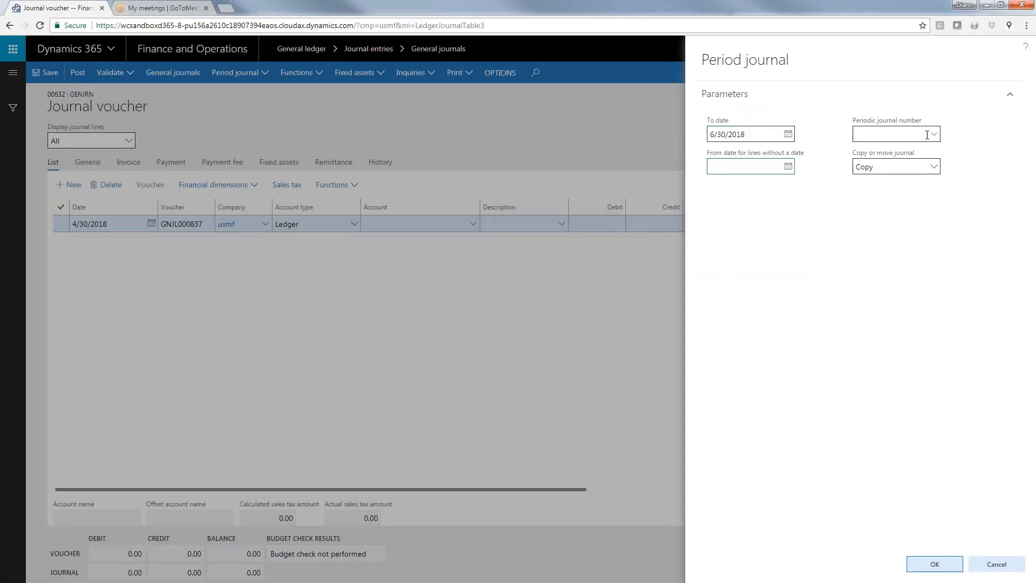
- Select periodic journal 00340 and keep Copy or move set to Copy
click(931, 134)
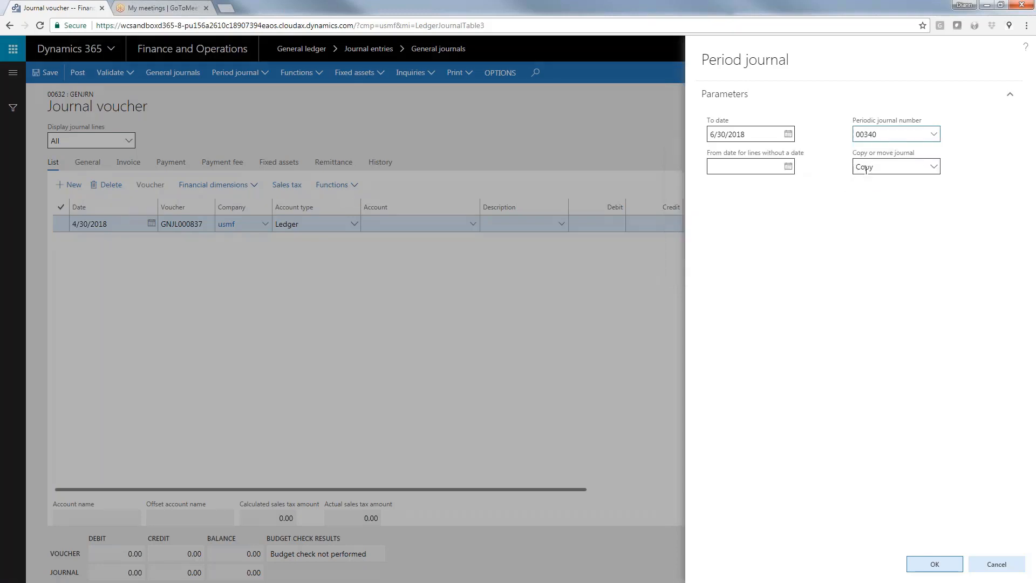
click(896, 166)
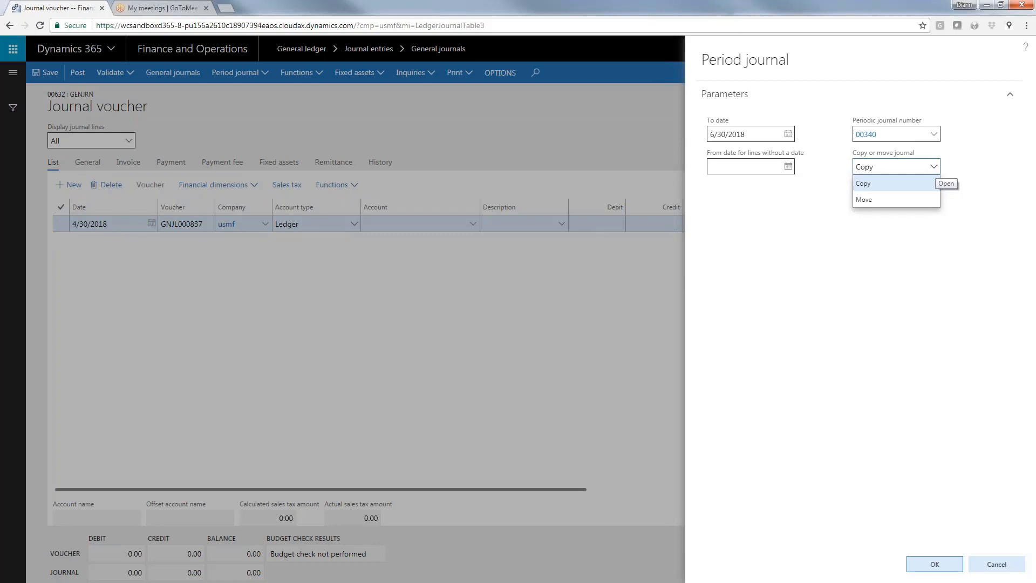
click(864, 183)
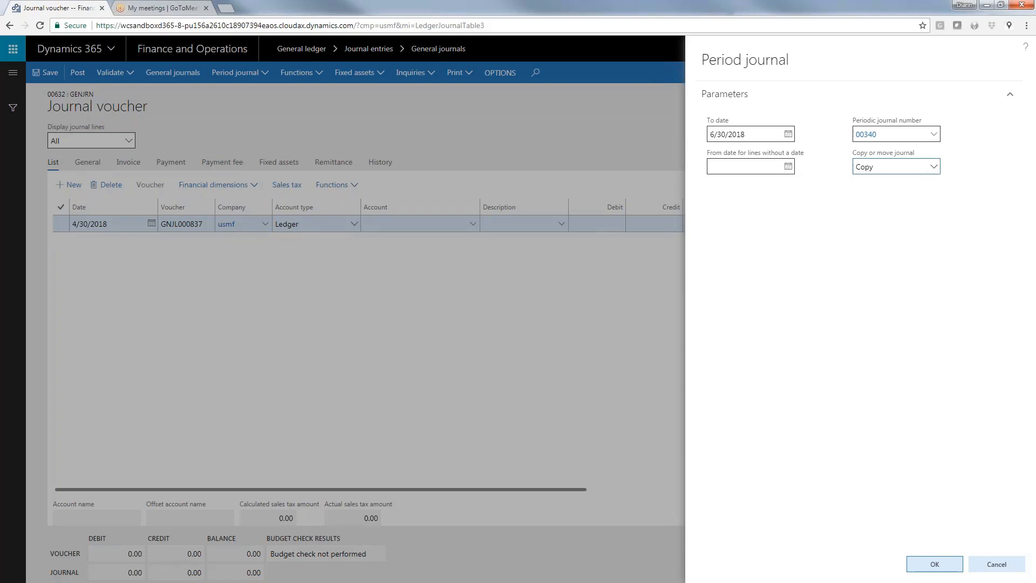
click(751, 134)
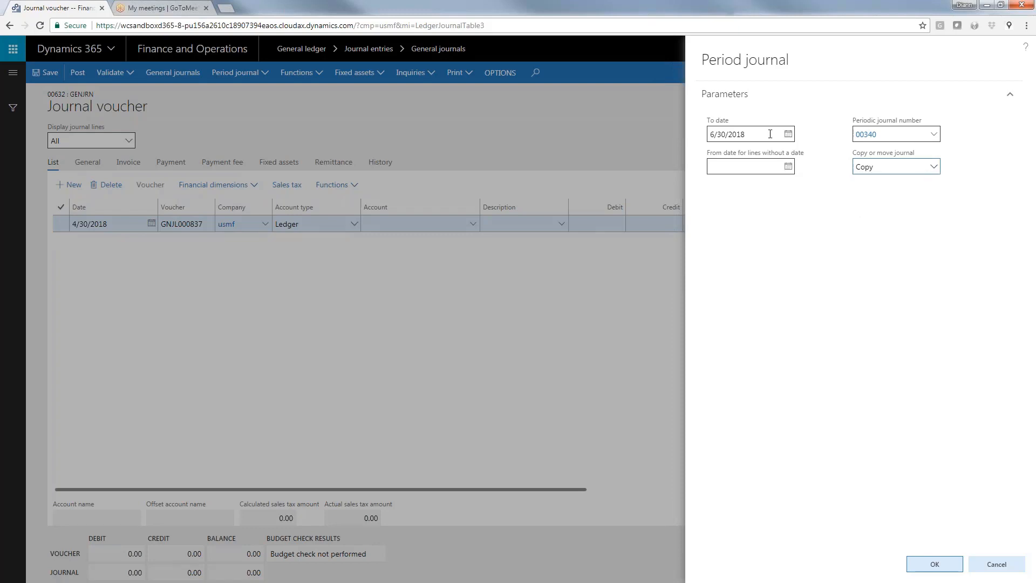
mouse_move(751, 134)
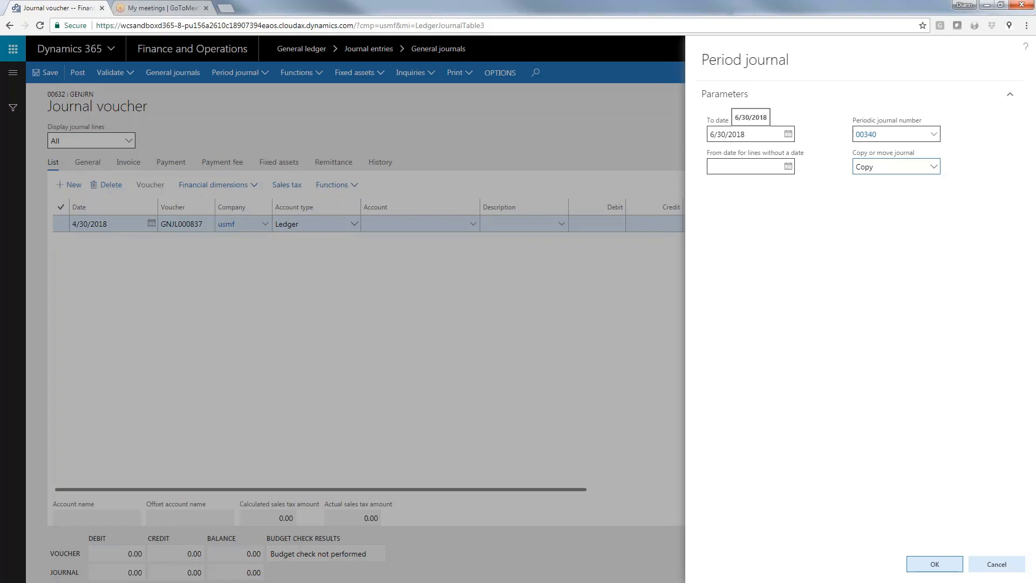
mouse_move(934, 570)
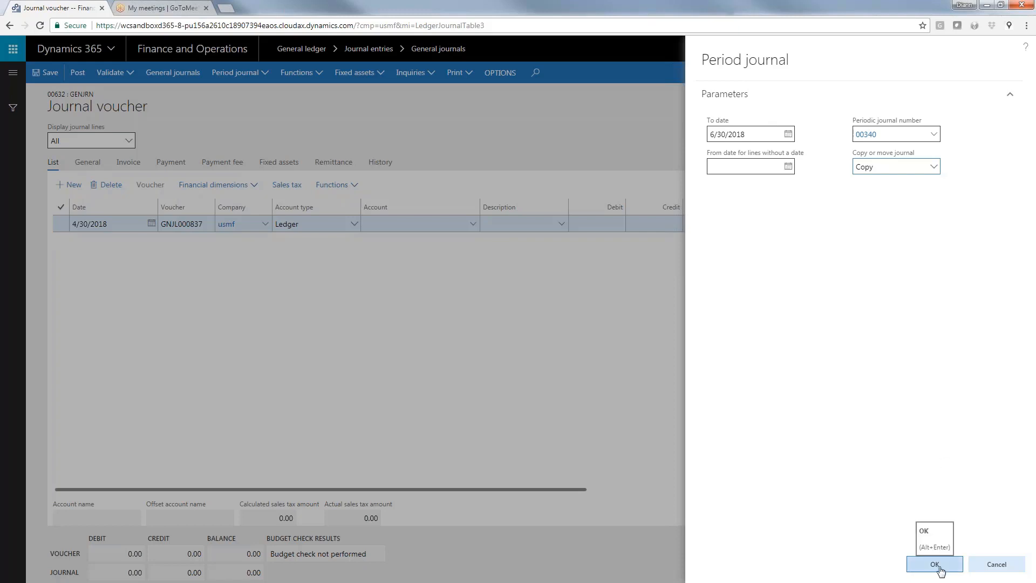
- Run the copy so journal 00632 holds the 6/20/2018 payroll lines balanced at 483,600.00
click(933, 564)
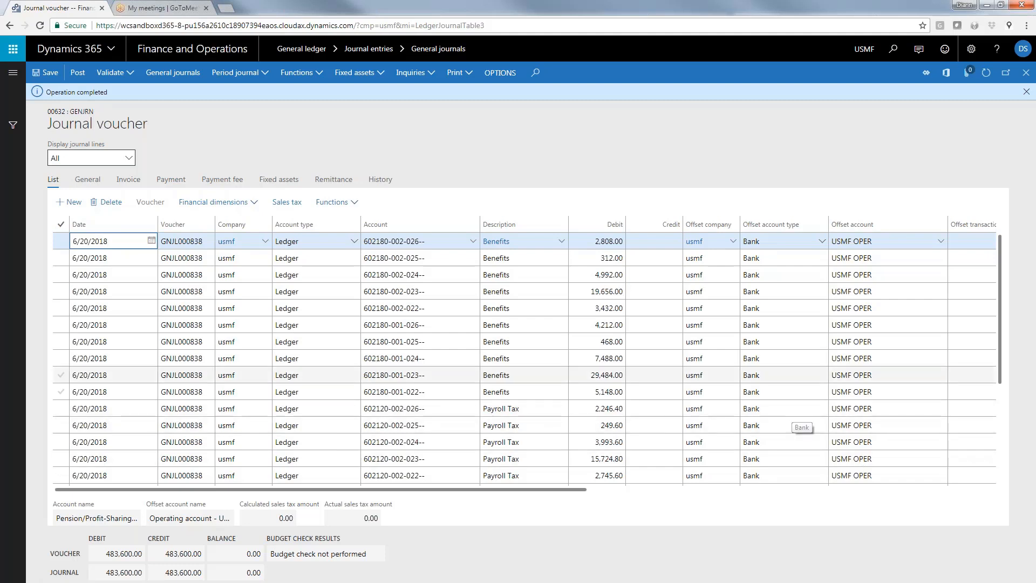
mouse_move(238, 72)
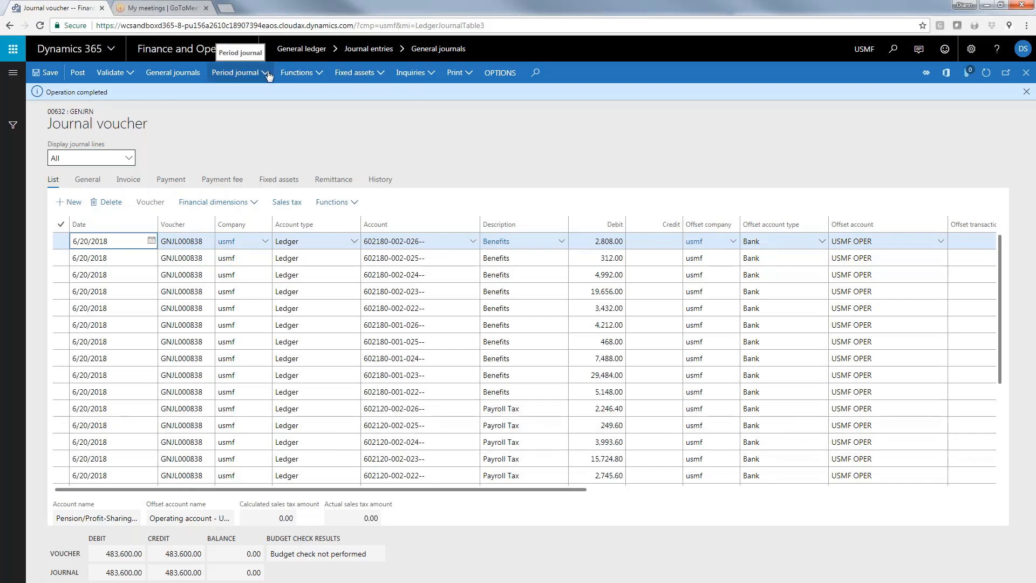
click(236, 72)
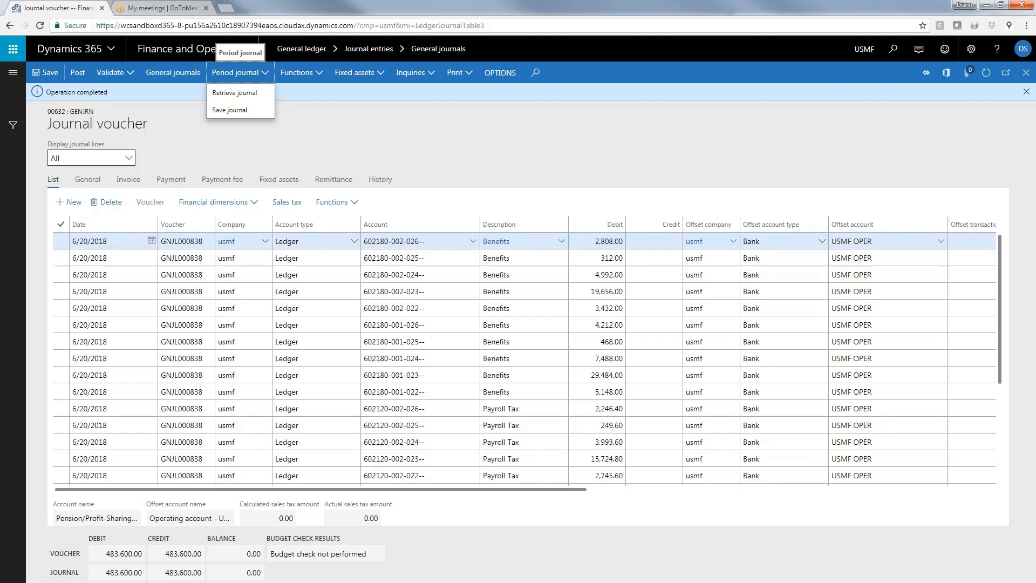
mouse_move(380, 137)
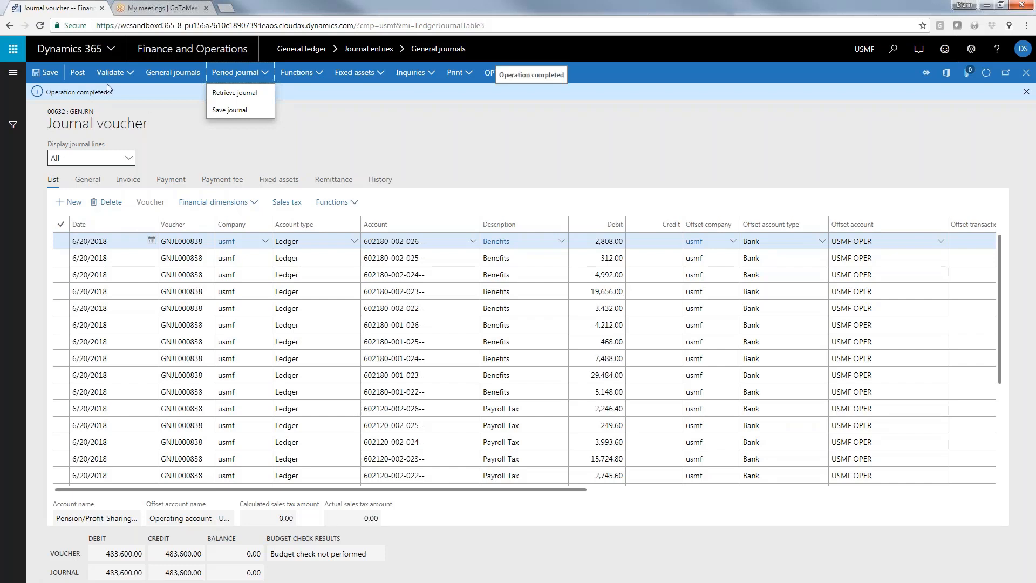
mouse_move(463, 148)
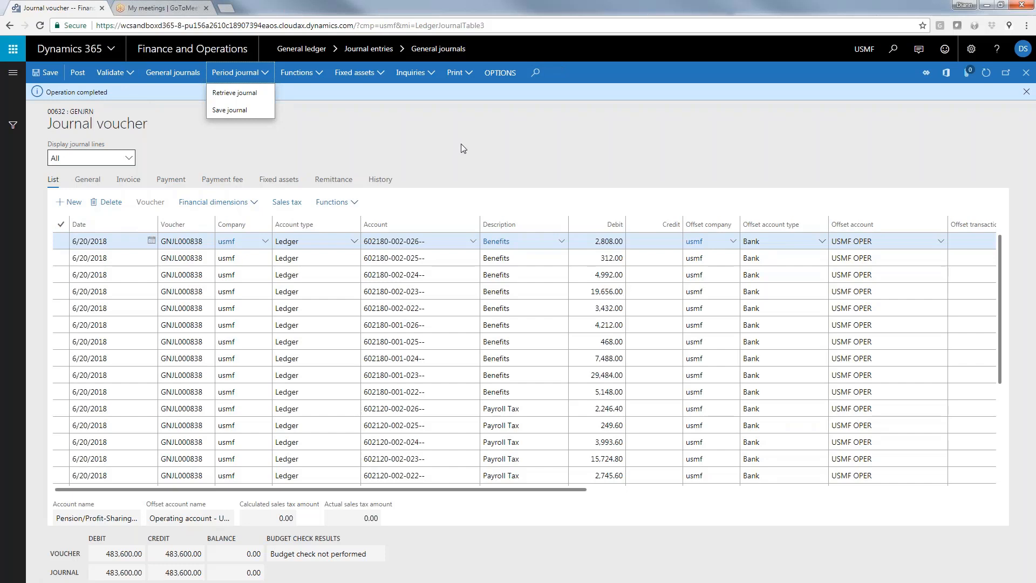